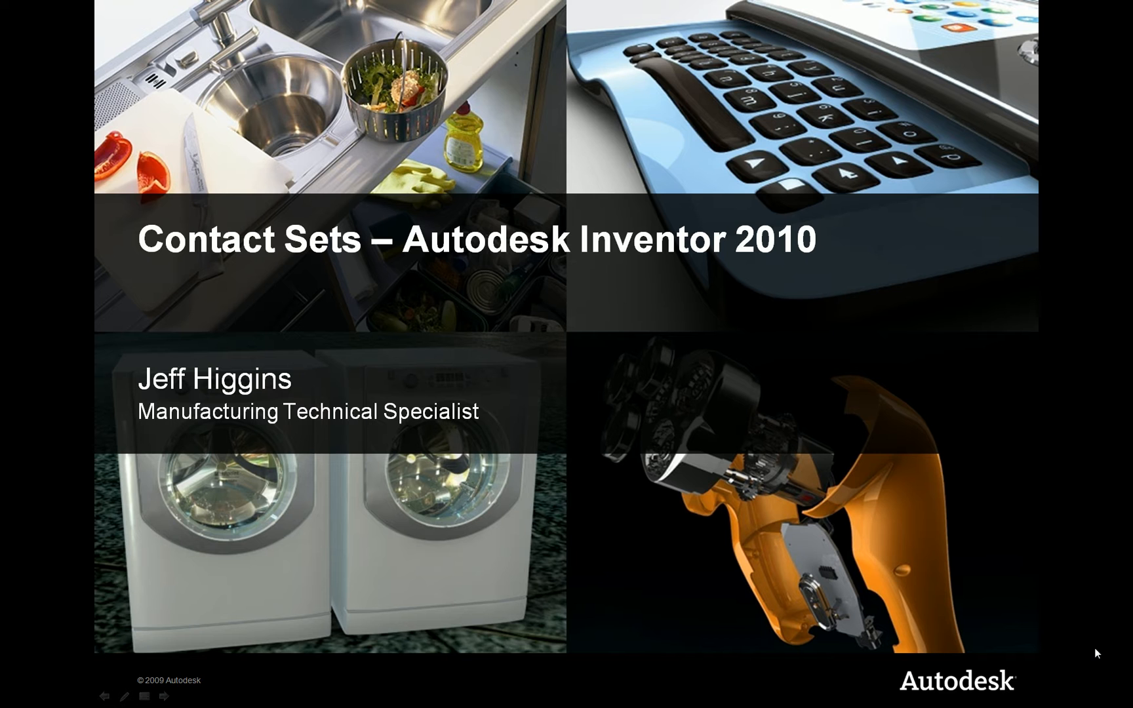
Step: Leave the Contact Sets title slide and switch to the CD case assembly in Inventor
key(alt+tab)
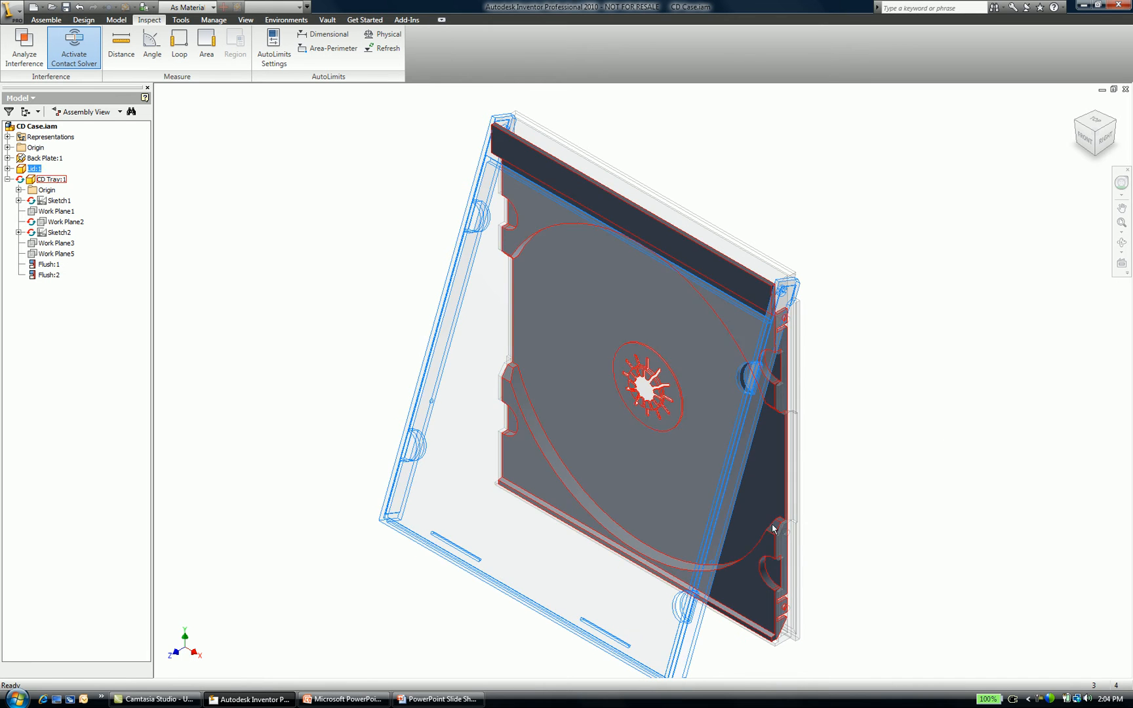
drag(773, 529, 679, 585)
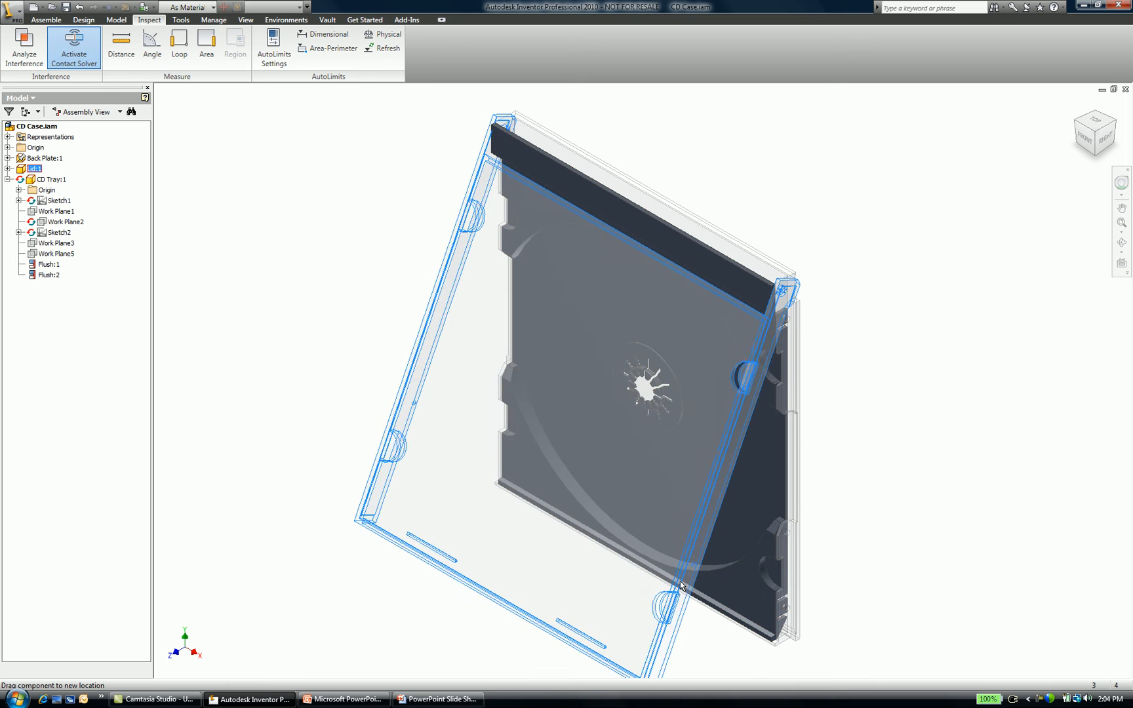
drag(683, 586, 858, 496)
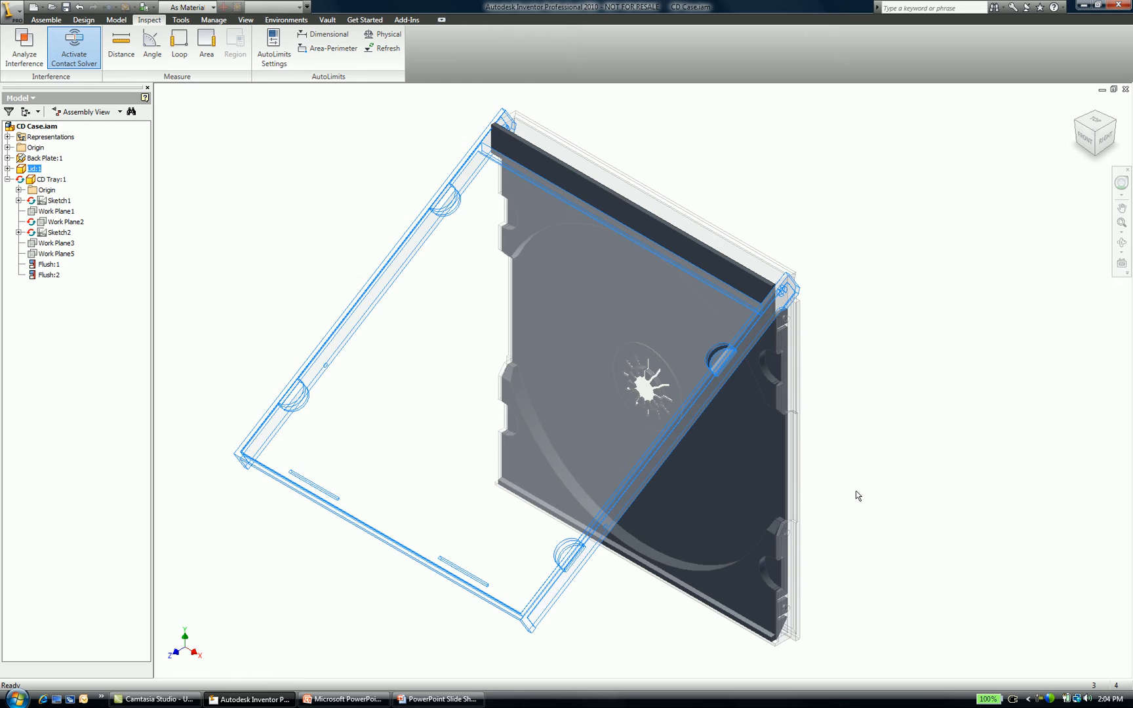
mouse_move(805, 444)
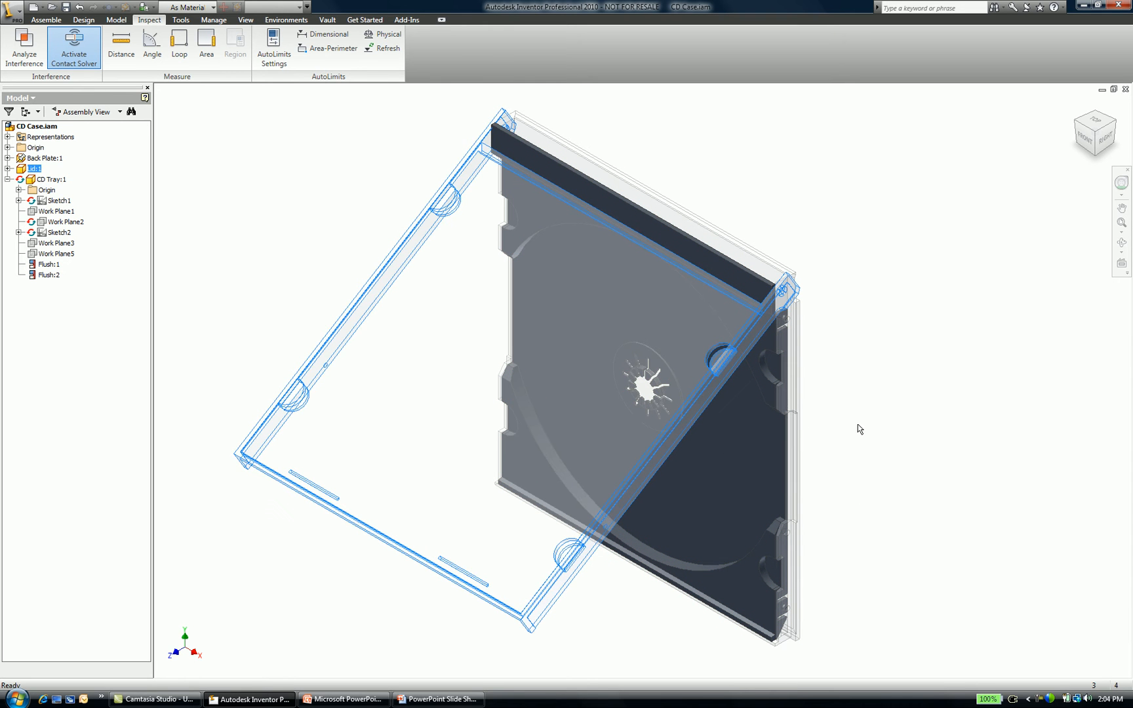
click(51, 179)
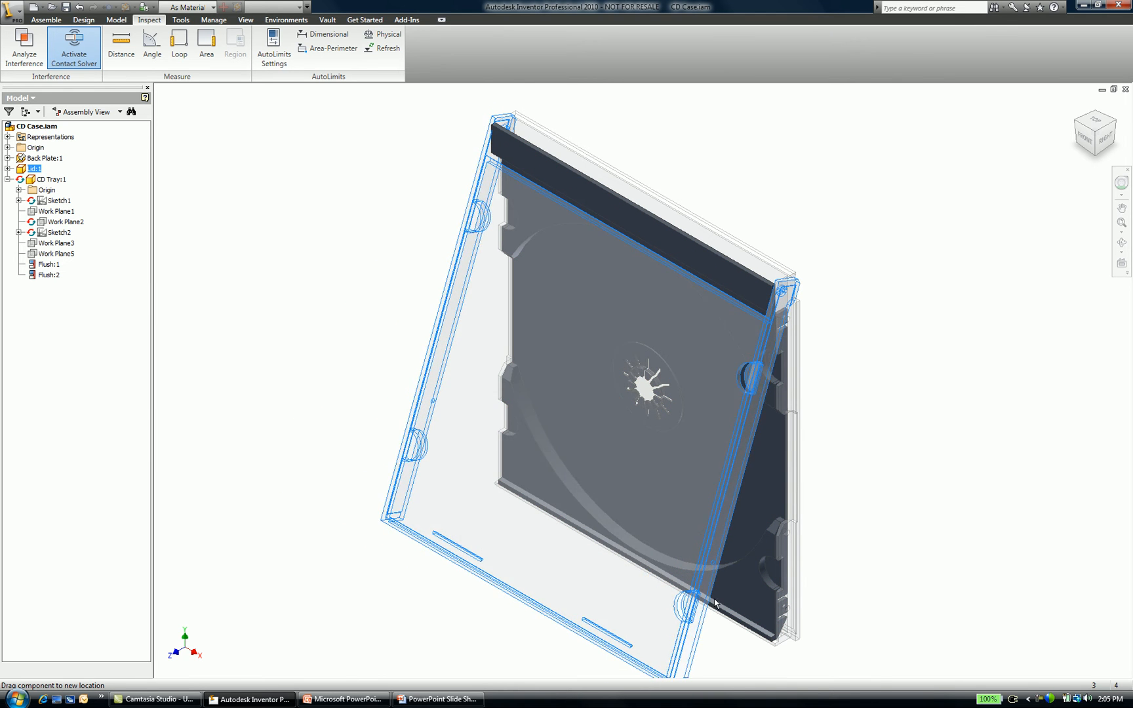
drag(716, 604, 793, 600)
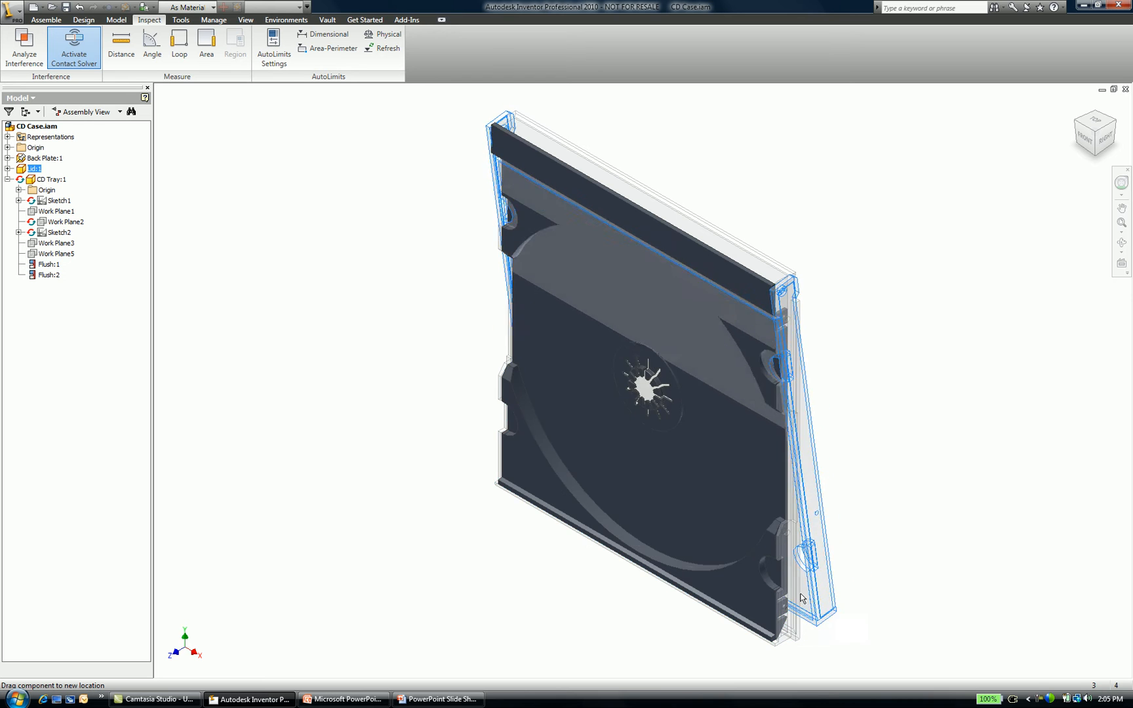
drag(802, 598, 867, 552)
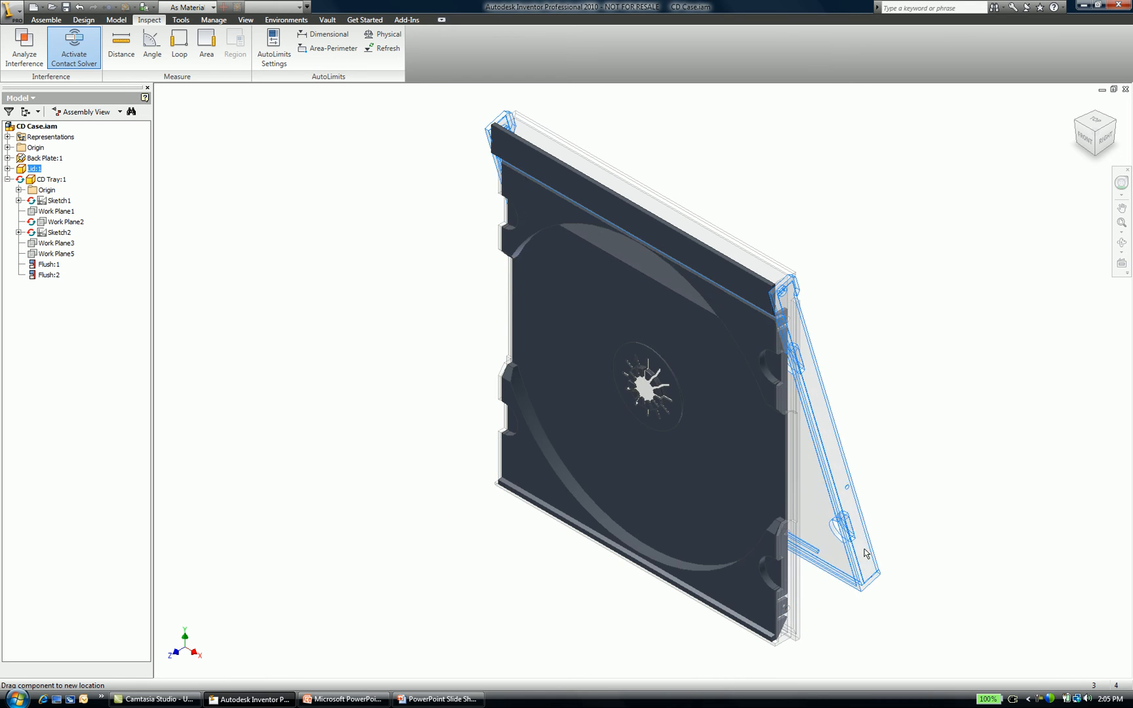
drag(866, 553, 829, 553)
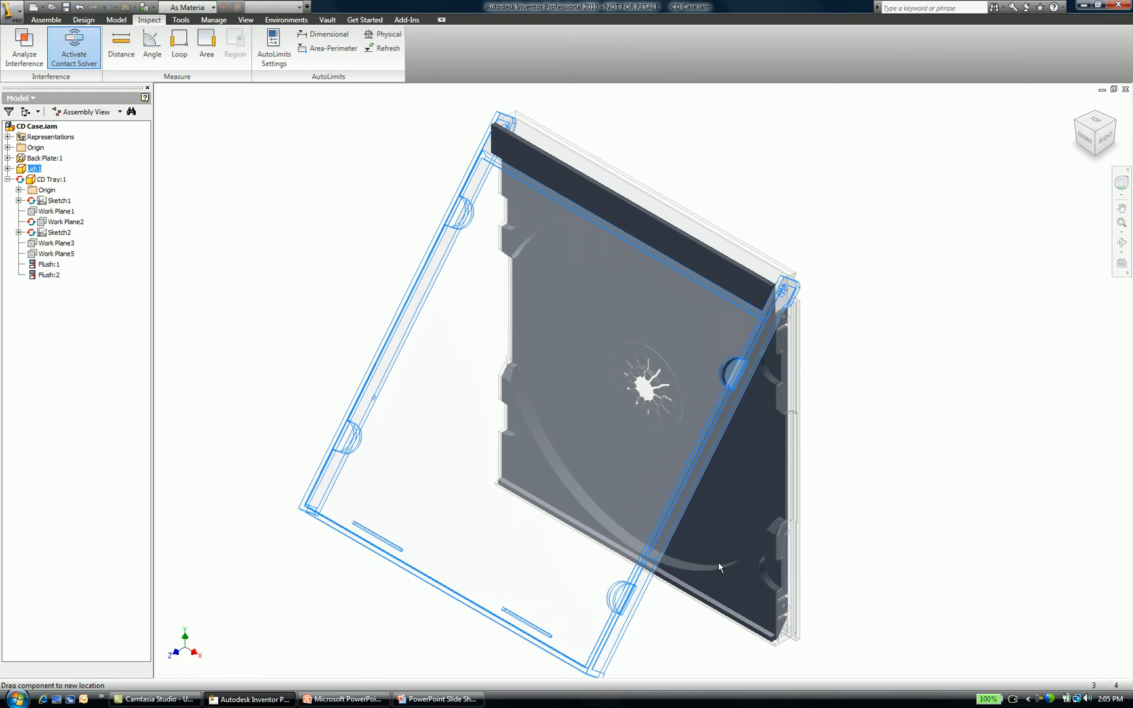
drag(720, 567, 643, 543)
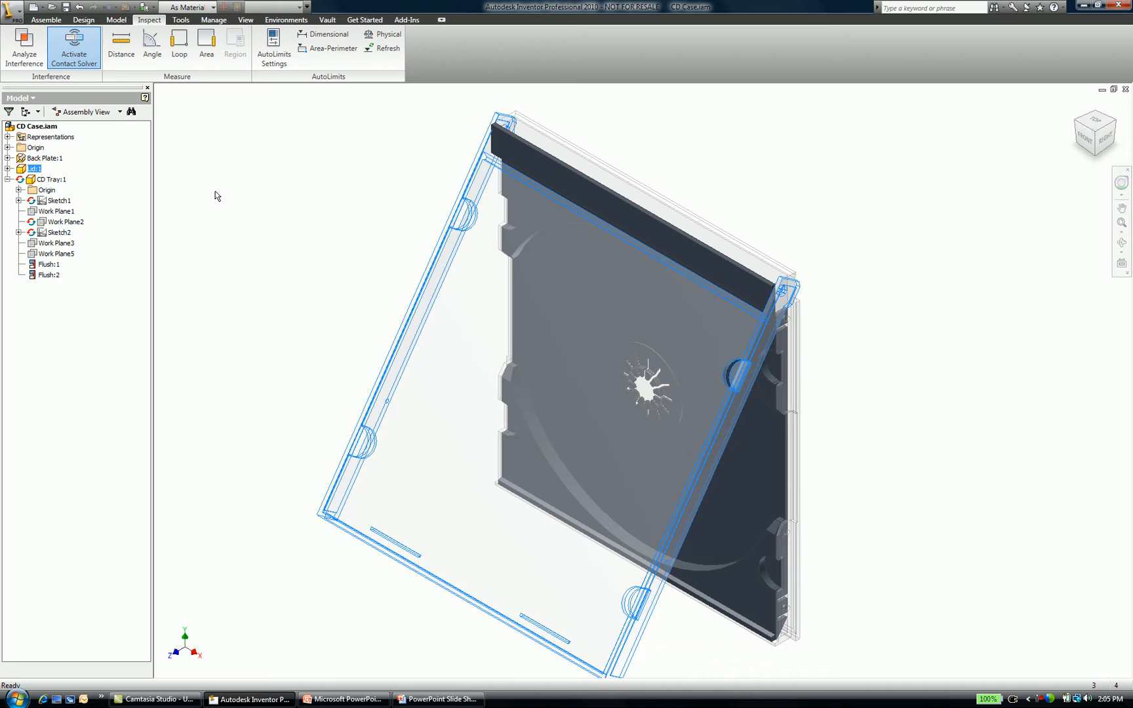
mouse_move(151, 24)
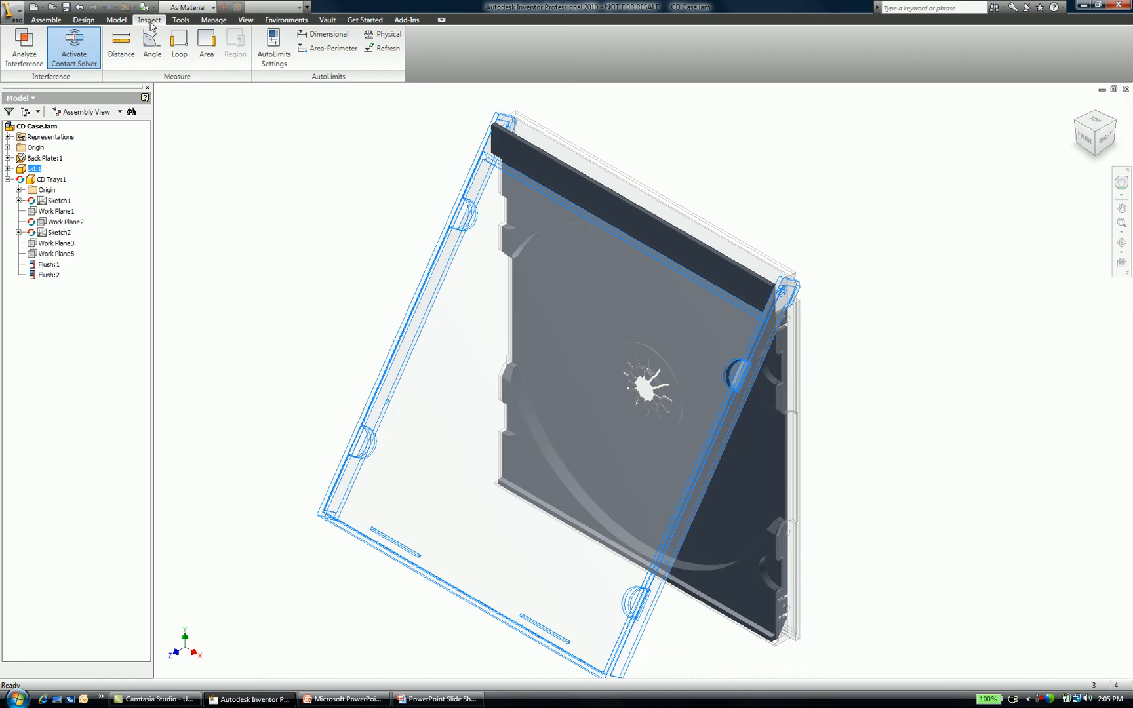
mouse_move(224, 200)
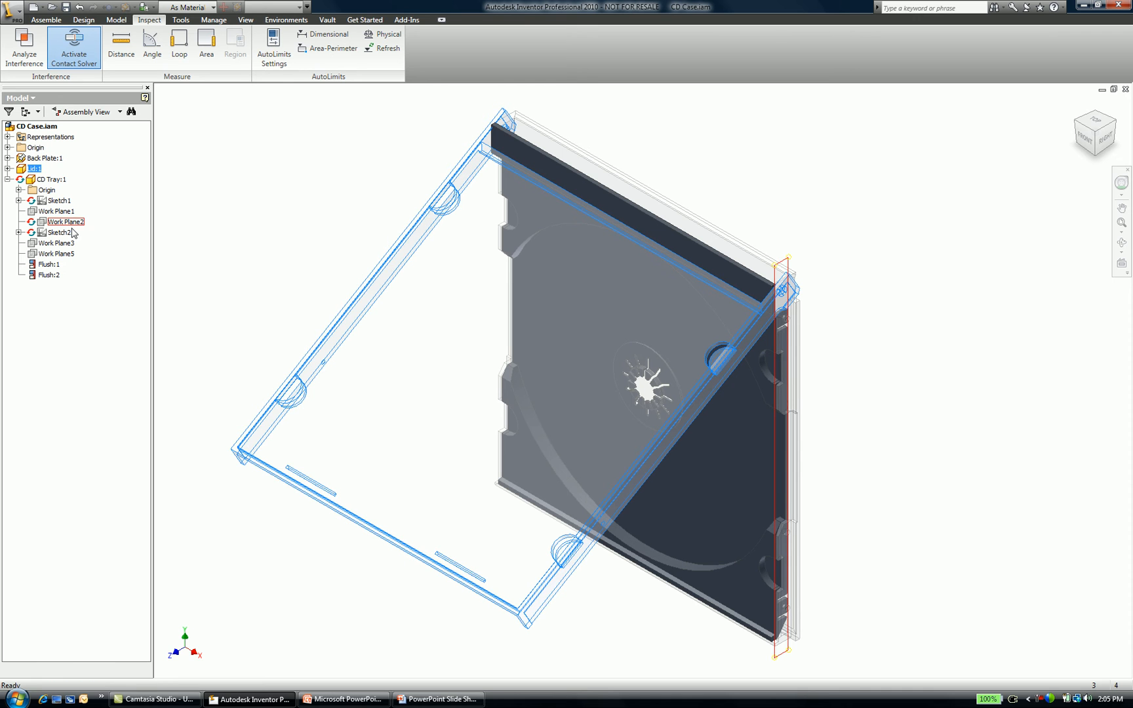
click(59, 232)
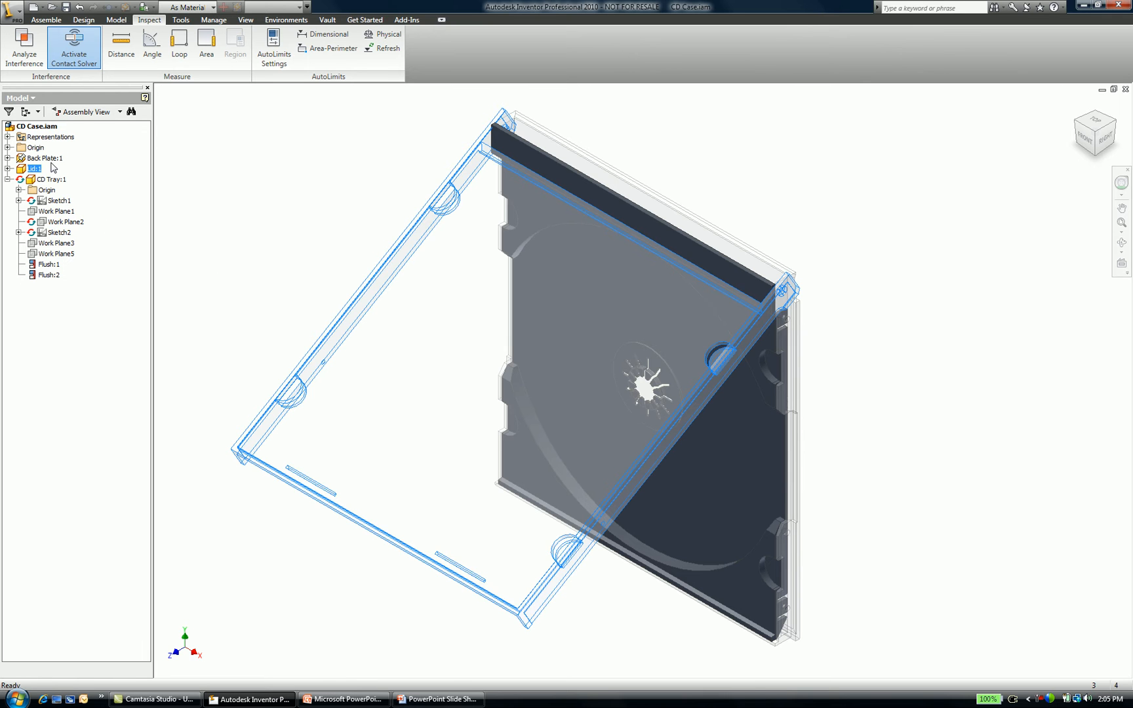
Step: Add Back Plate:1 to the contact set and bring up the Lid:1 options
right_click(40, 157)
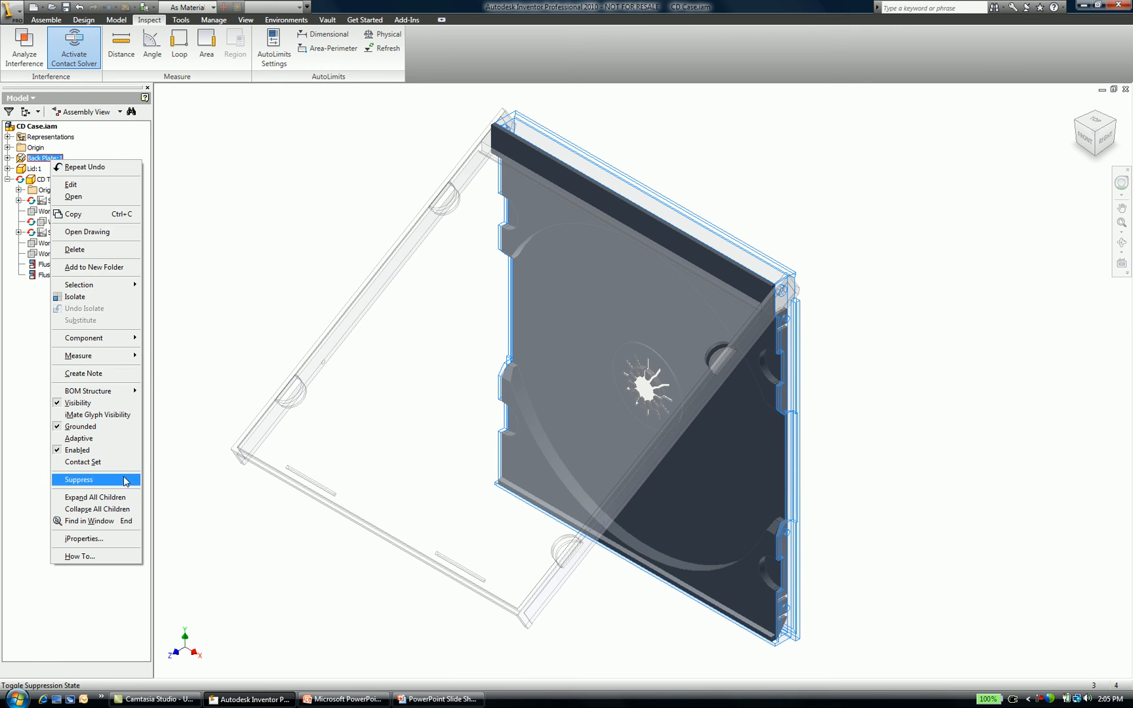
click(78, 479)
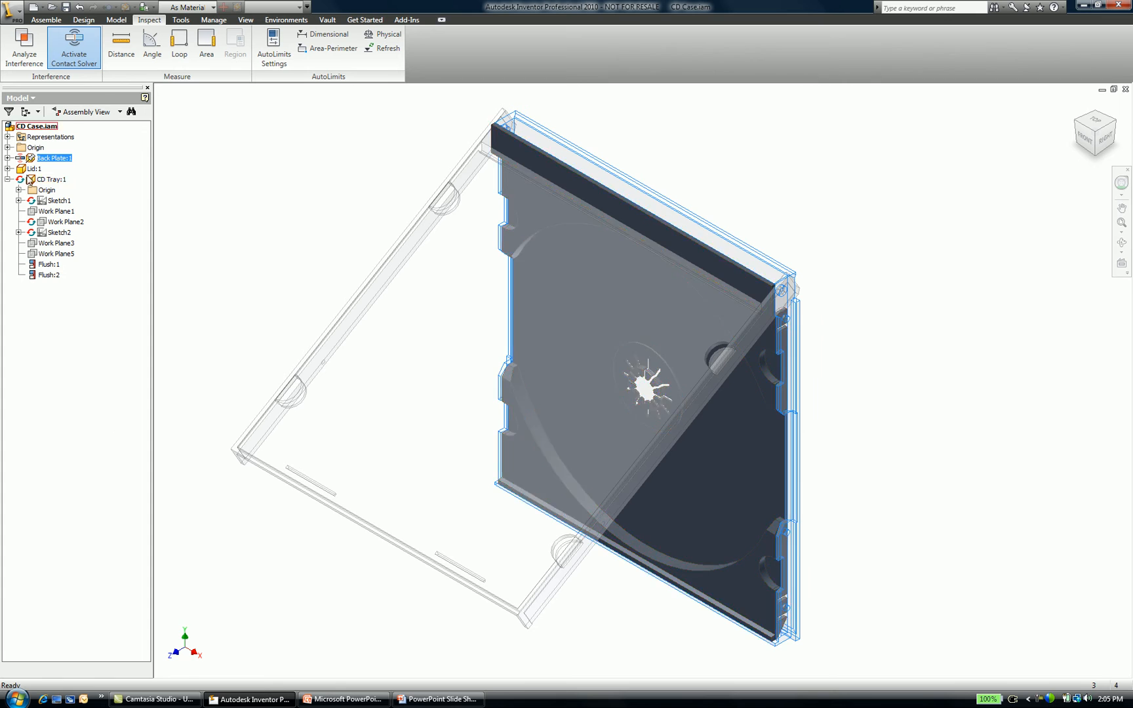
right_click(36, 169)
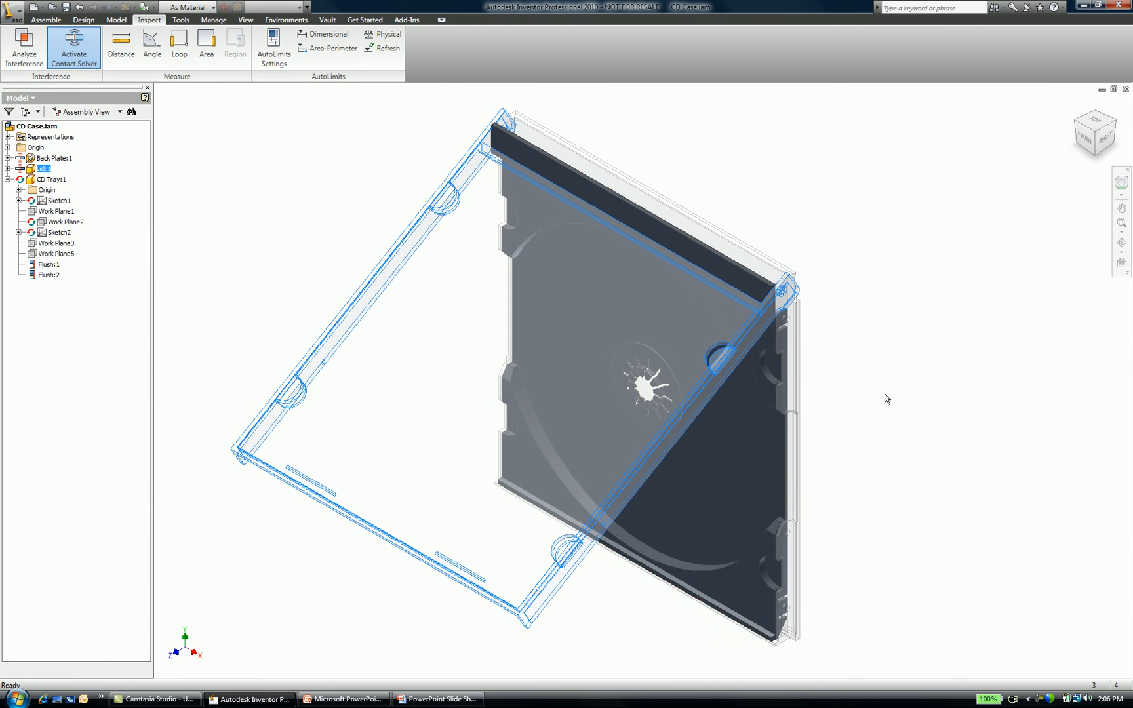
mouse_move(893, 396)
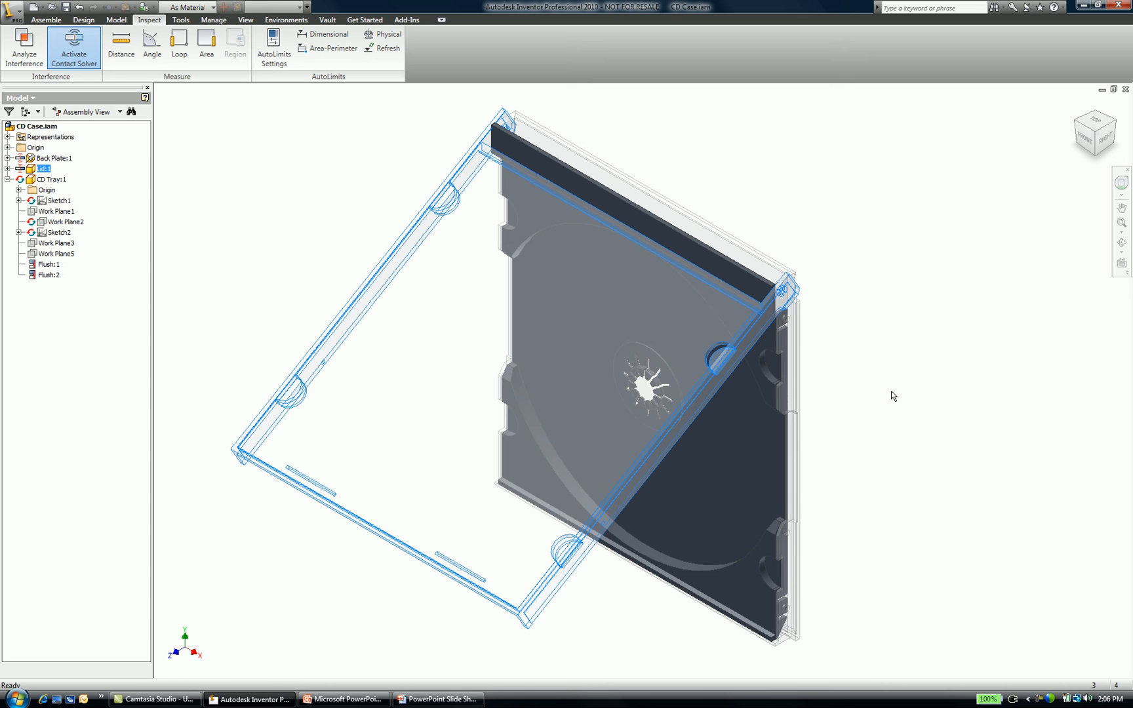
mouse_move(591, 615)
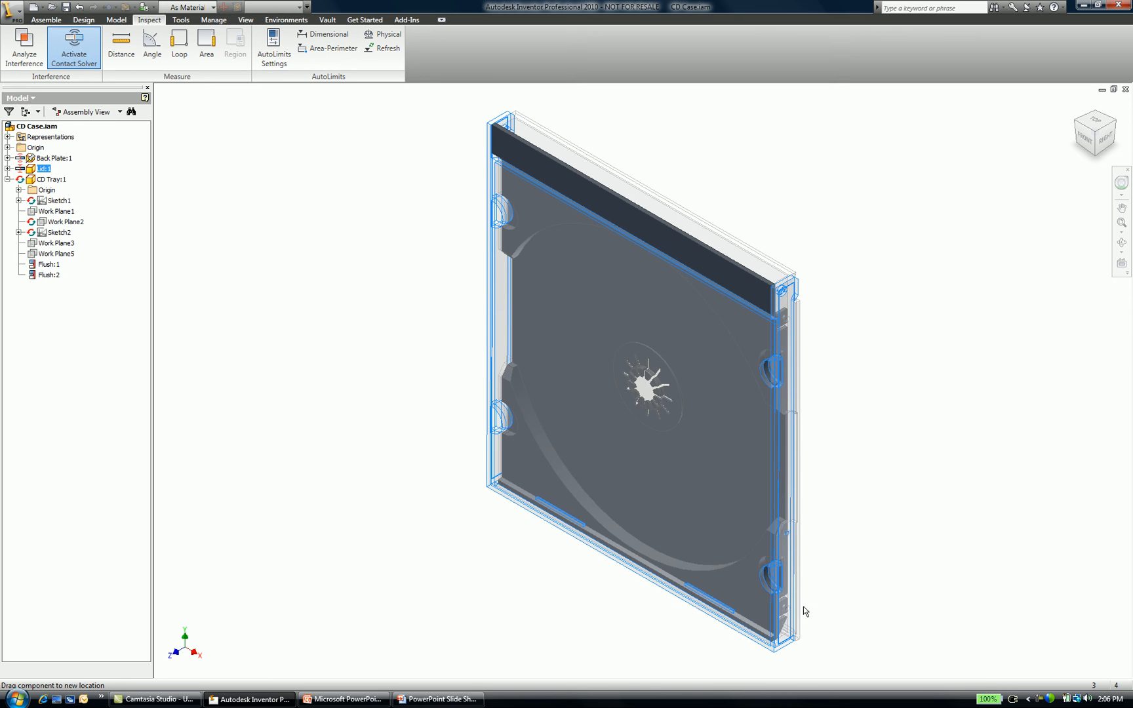
Step: Drag the lid shut with the Contact Solver until it rests on the back plate
drag(806, 611, 787, 616)
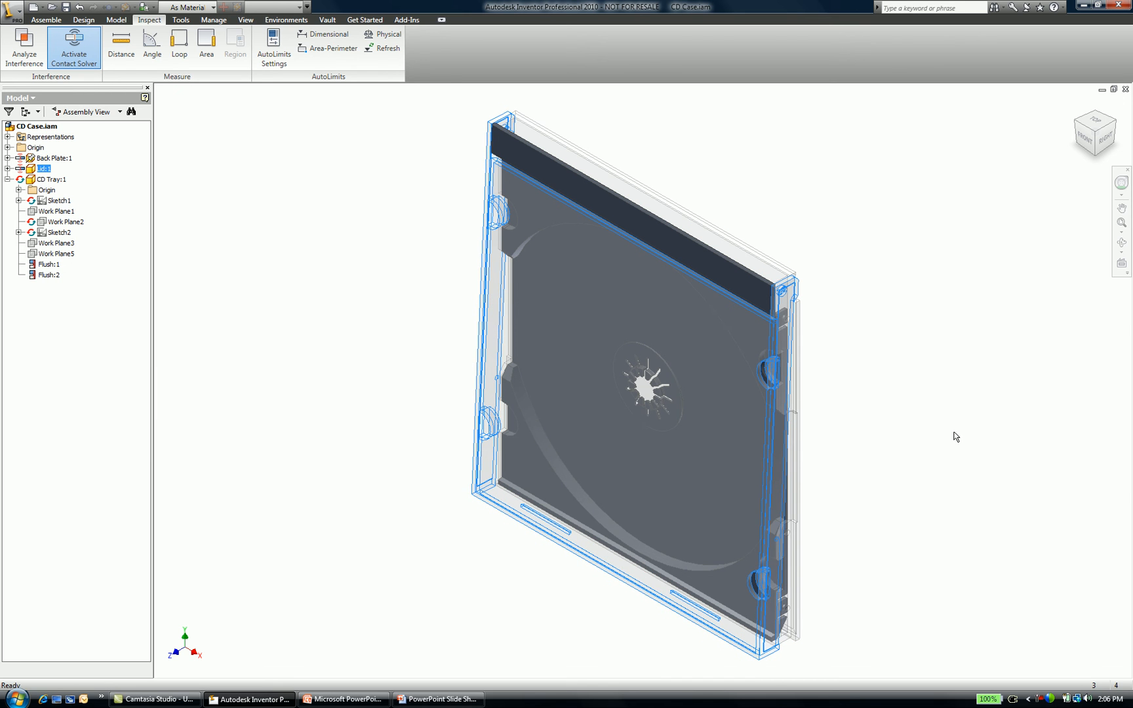
mouse_move(948, 353)
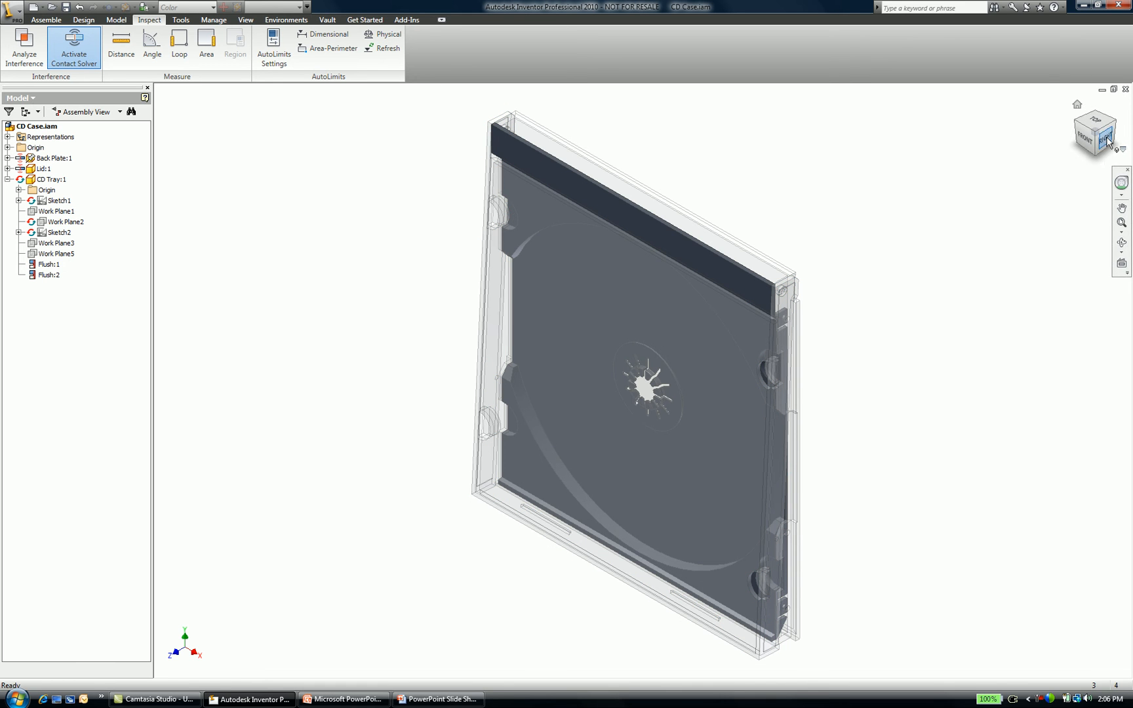
Step: Switch to the RIGHT ViewCube view of the closed CD case
click(1102, 136)
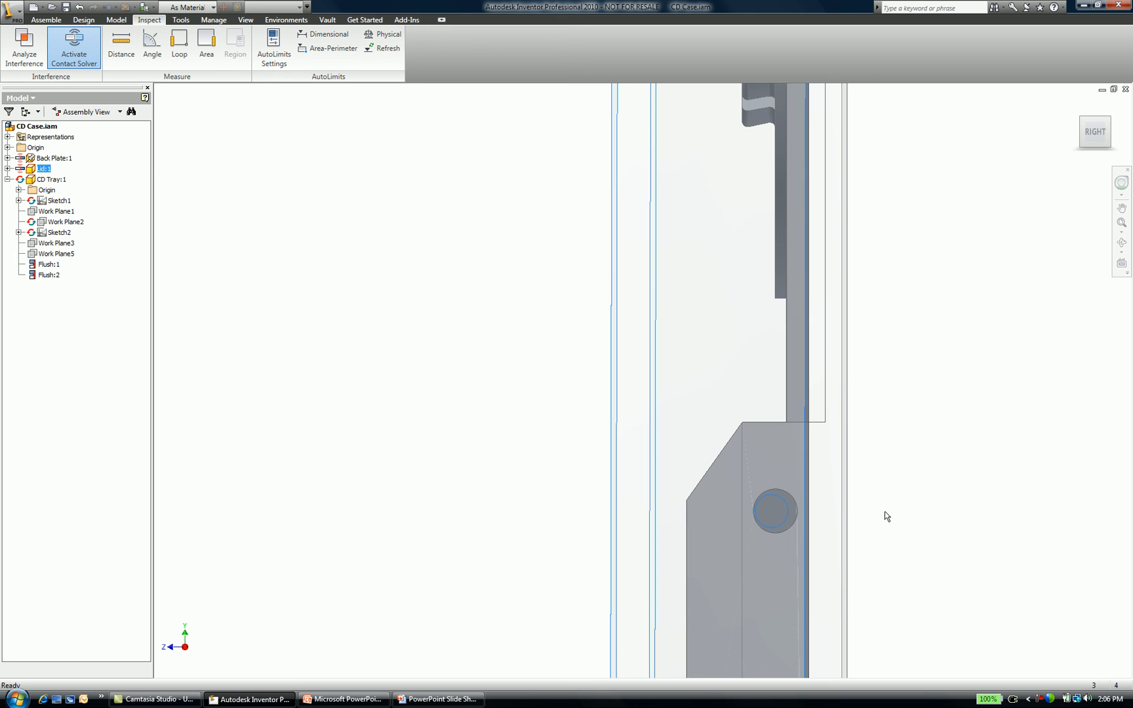
mouse_move(926, 255)
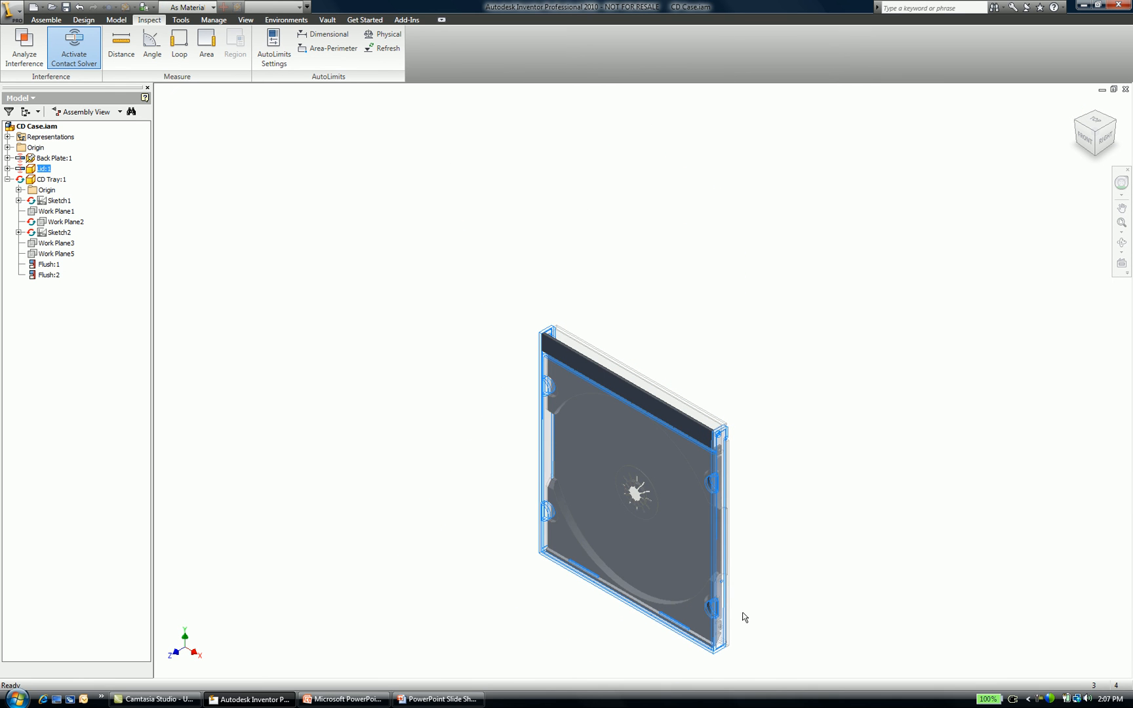
drag(744, 617, 725, 622)
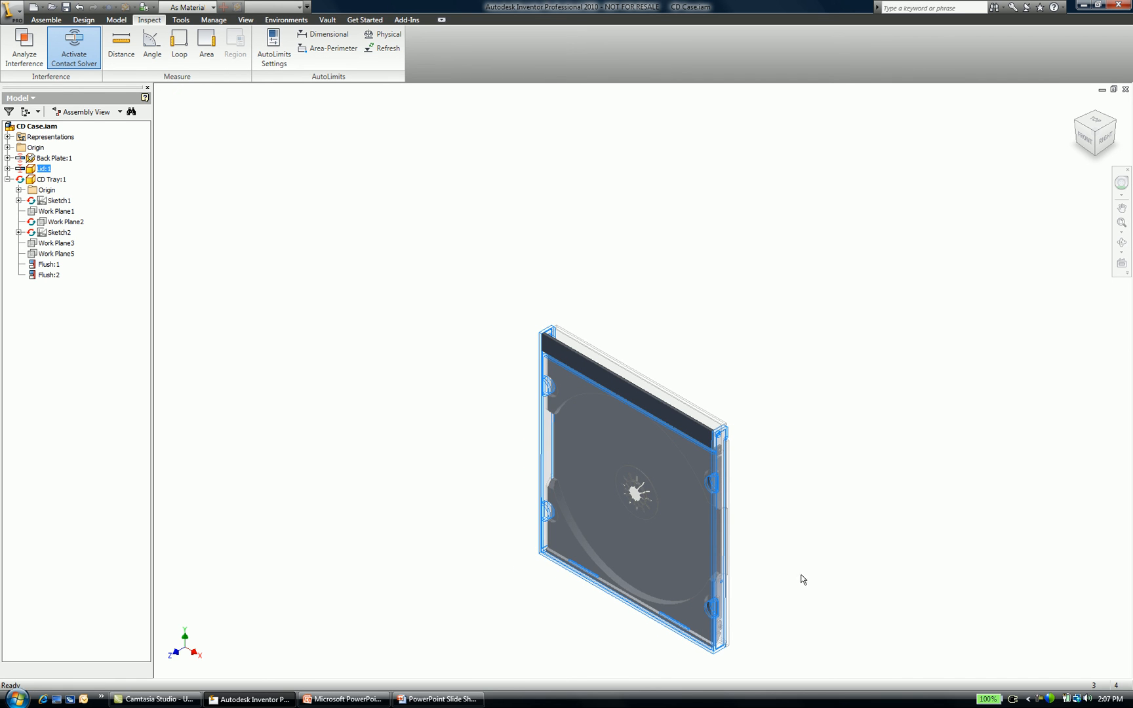
mouse_move(1075, 116)
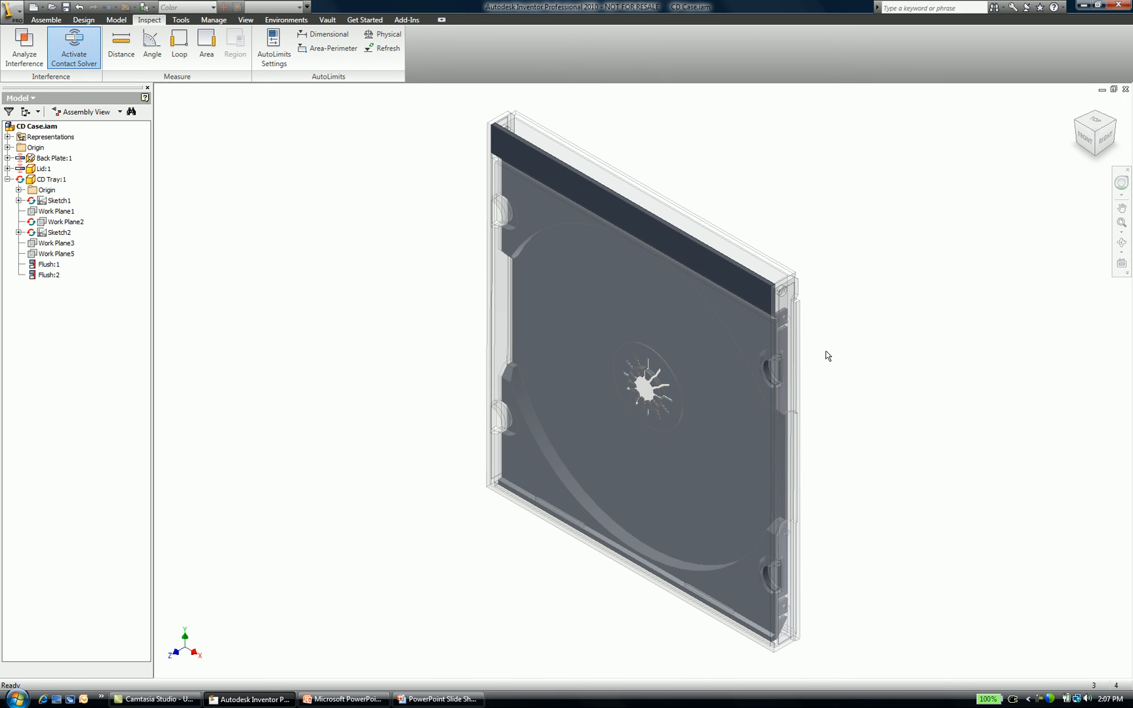
mouse_move(871, 410)
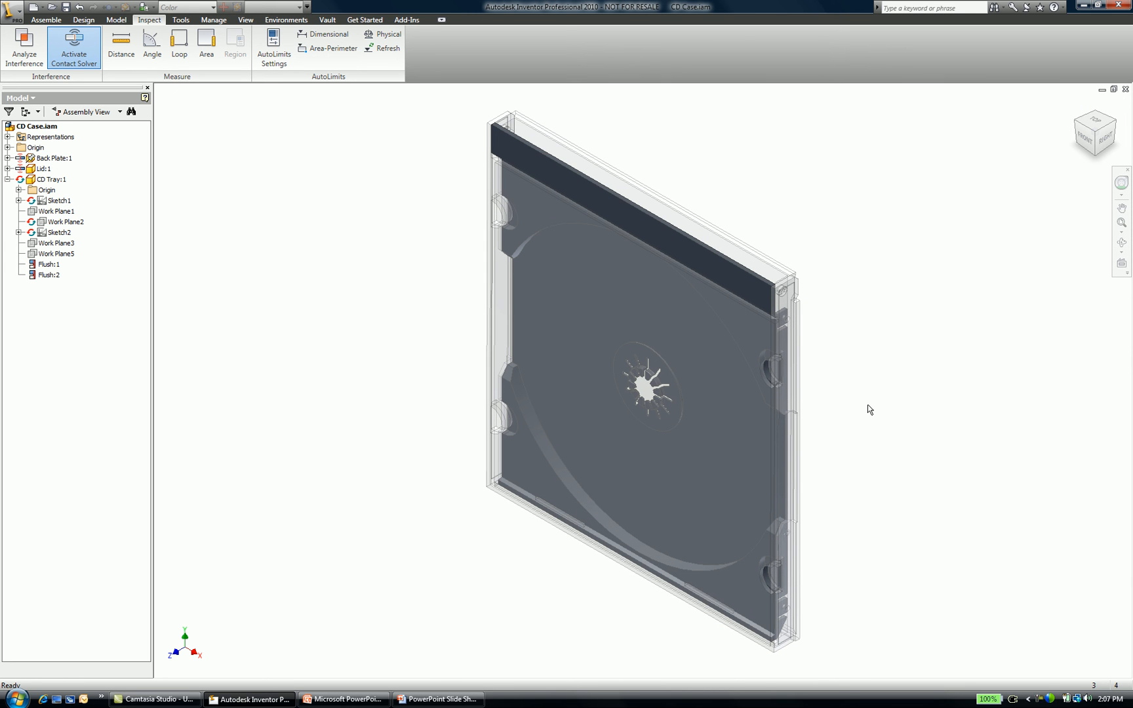